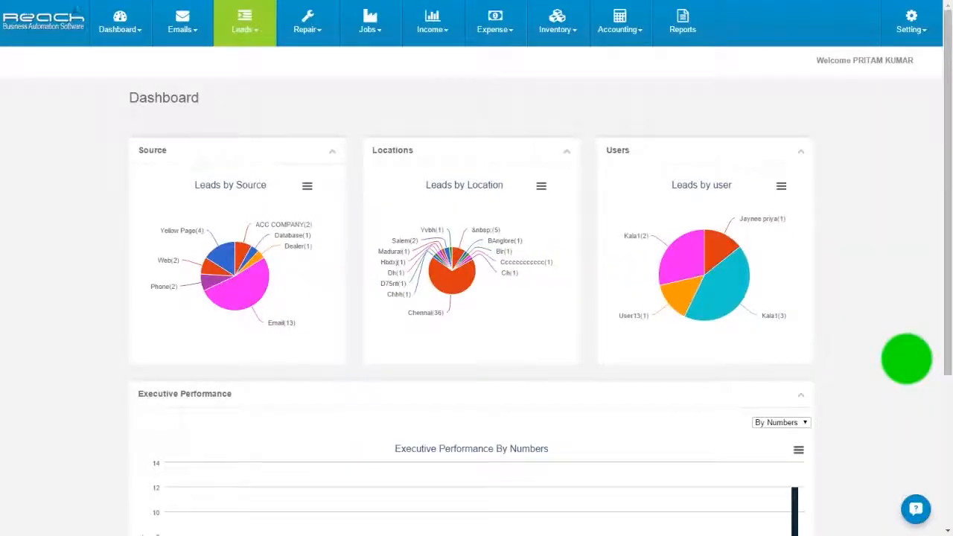
Check the email inbox, return to the lead dashboard, and scroll to the Executive Performance chart
click(181, 22)
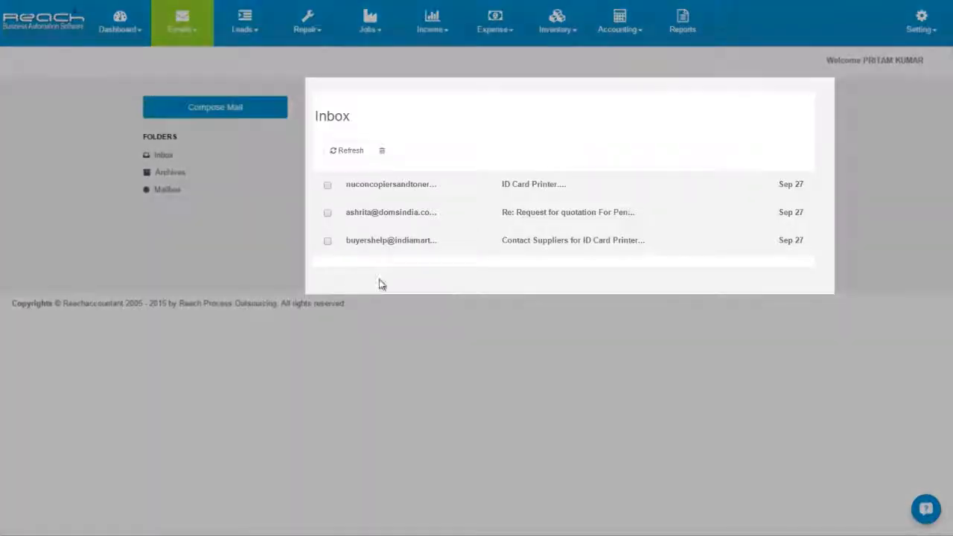
click(244, 22)
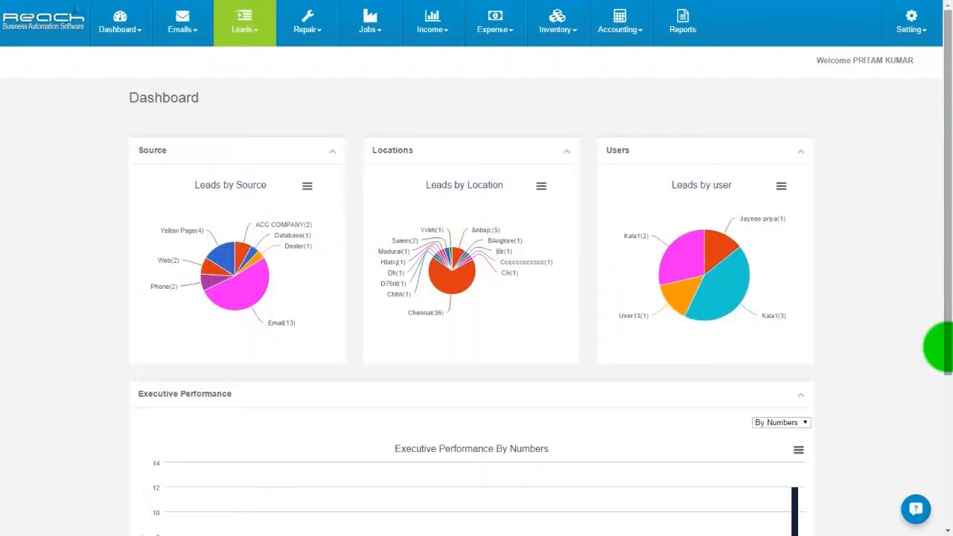
scroll(down, 3)
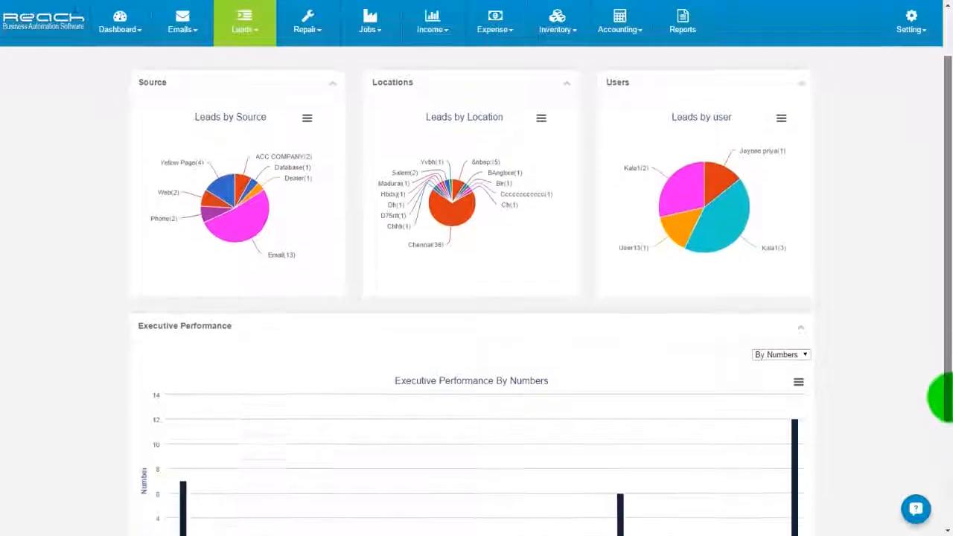
scroll(down, 3)
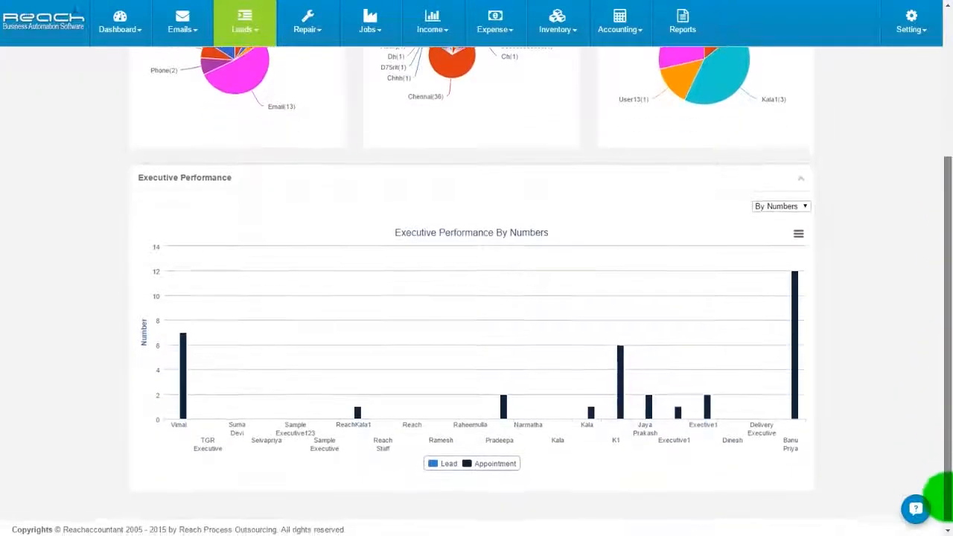
scroll(down, 3)
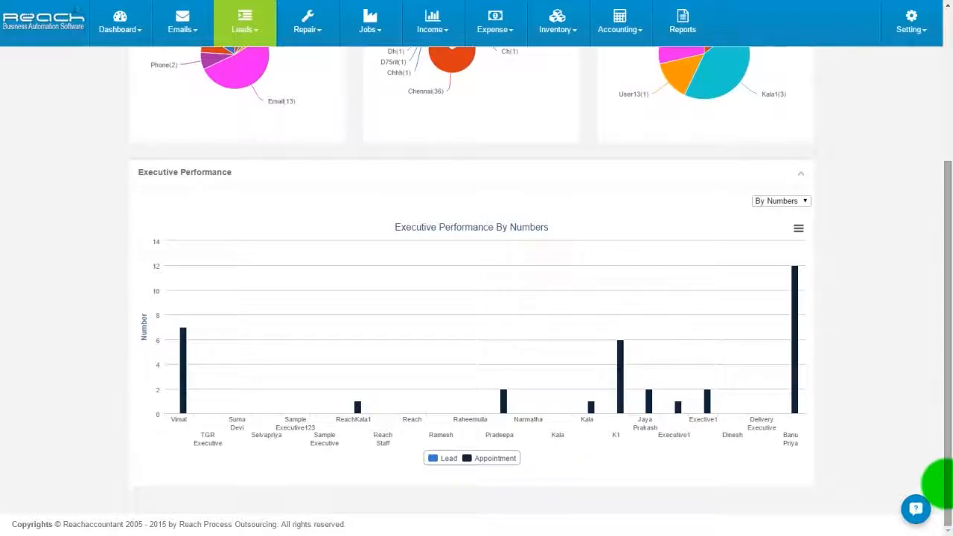